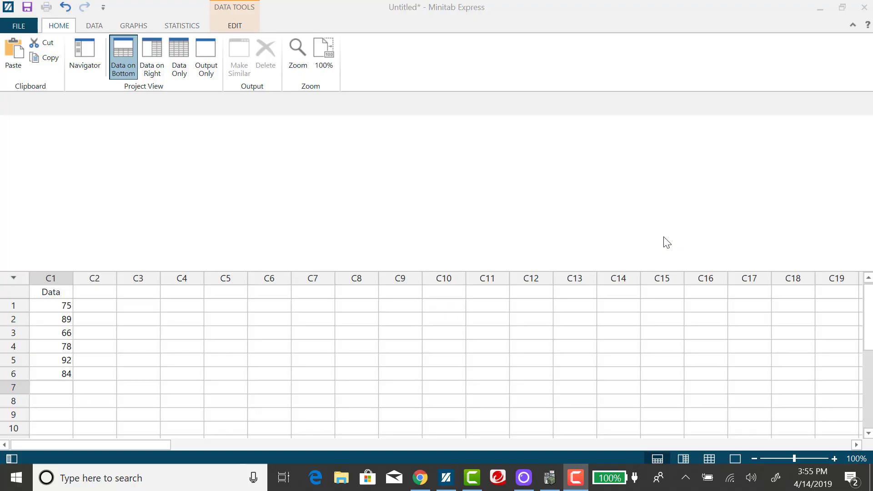
mouse_move(663, 231)
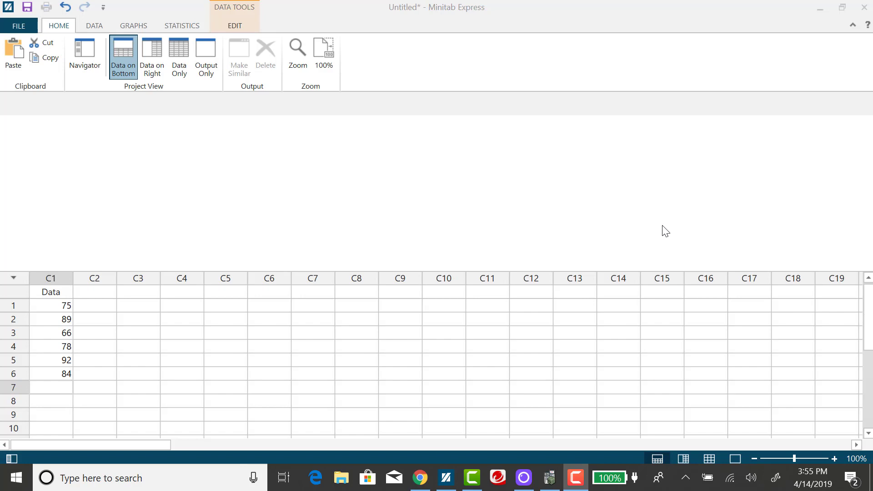
mouse_move(662, 218)
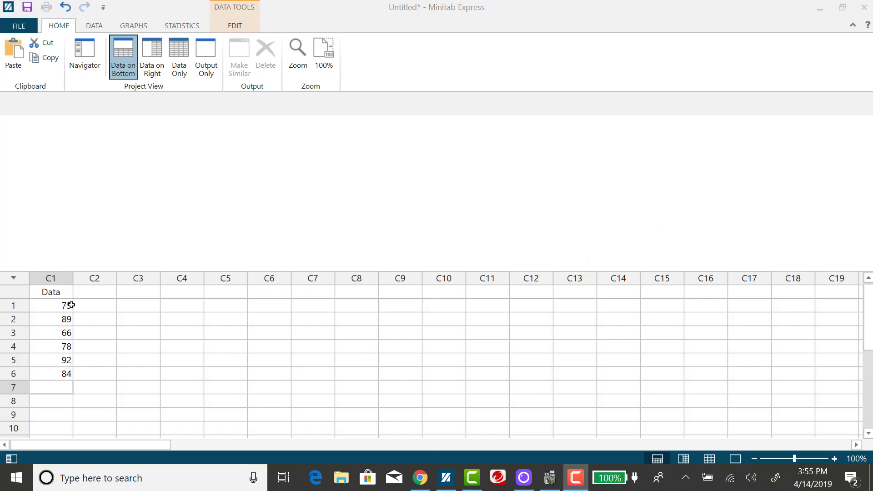
mouse_move(61, 324)
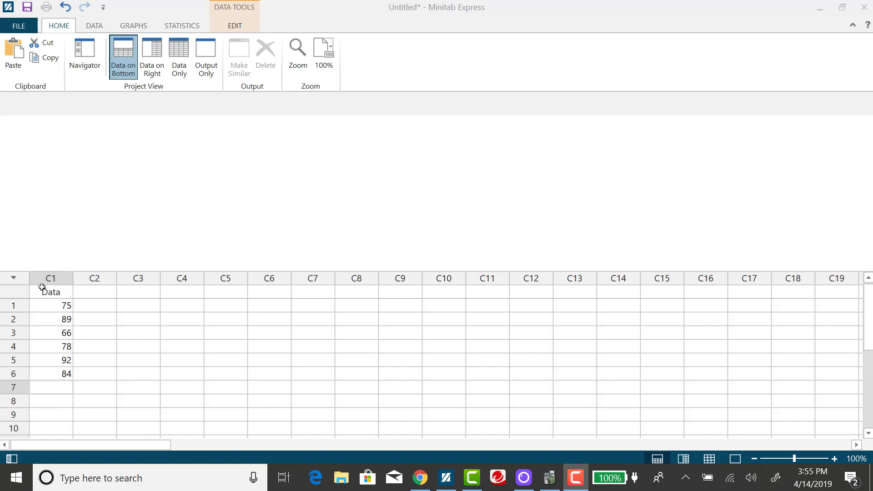
mouse_move(193, 193)
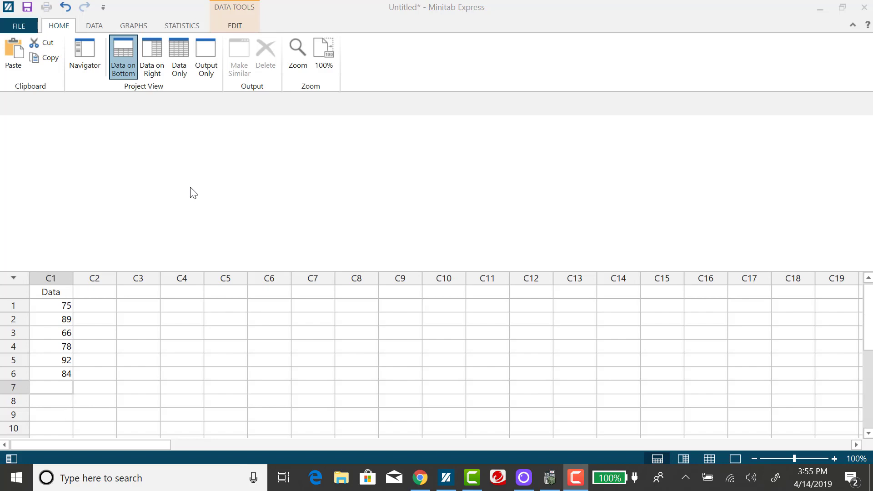
mouse_move(84, 54)
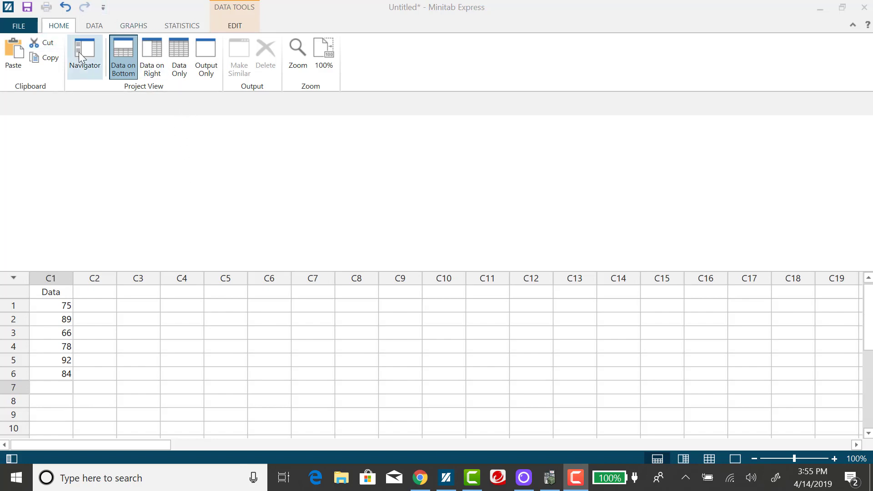
mouse_move(94, 29)
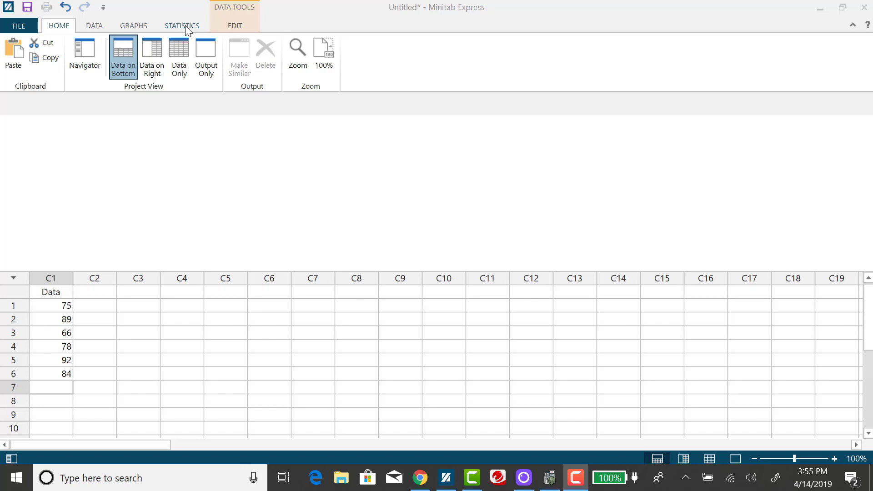
Start a Descriptive Statistics analysis from the Statistics > Describe menu
click(181, 26)
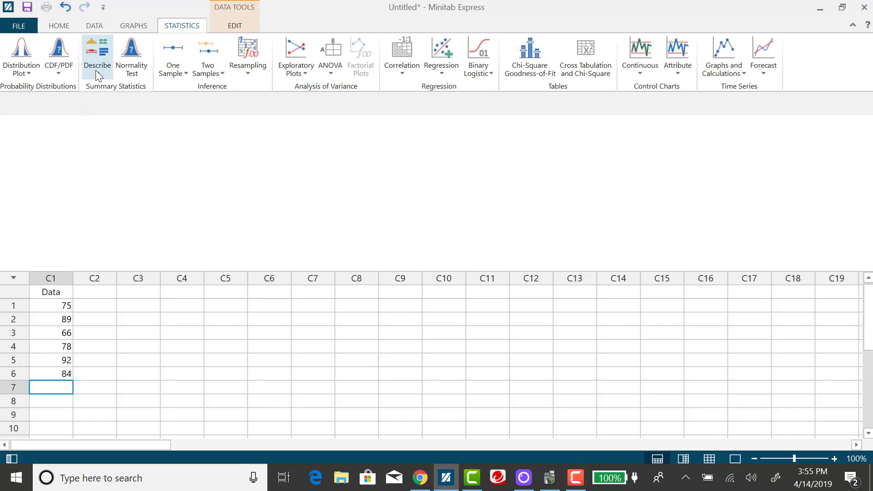
mouse_move(96, 59)
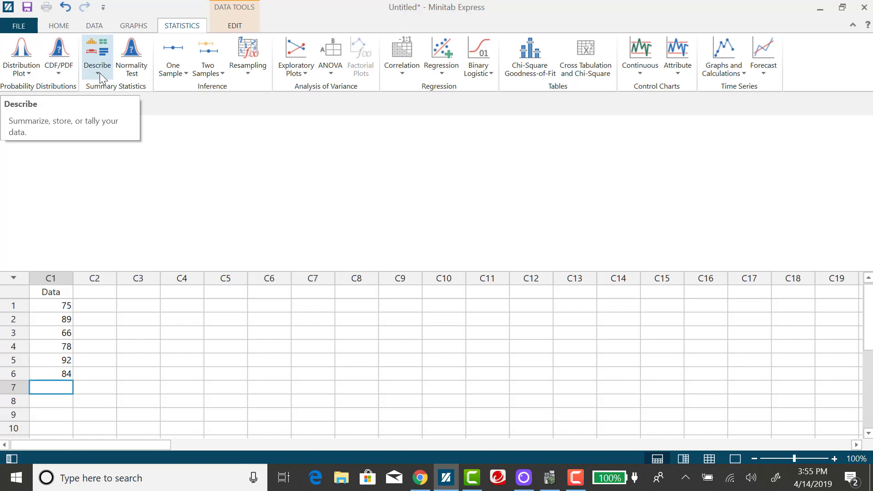
click(98, 56)
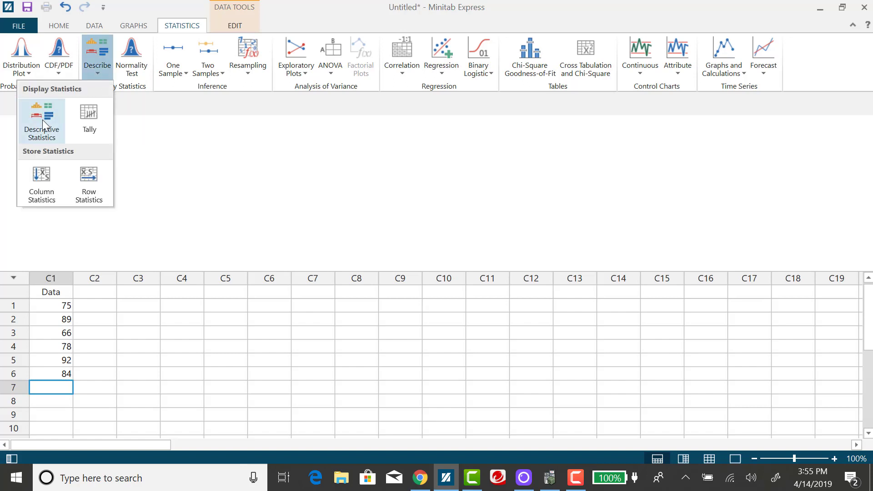
mouse_move(42, 120)
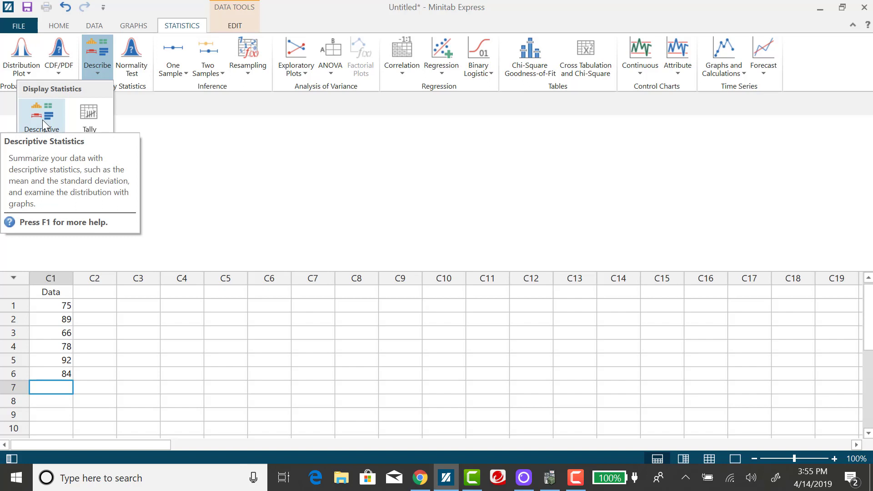
mouse_move(44, 120)
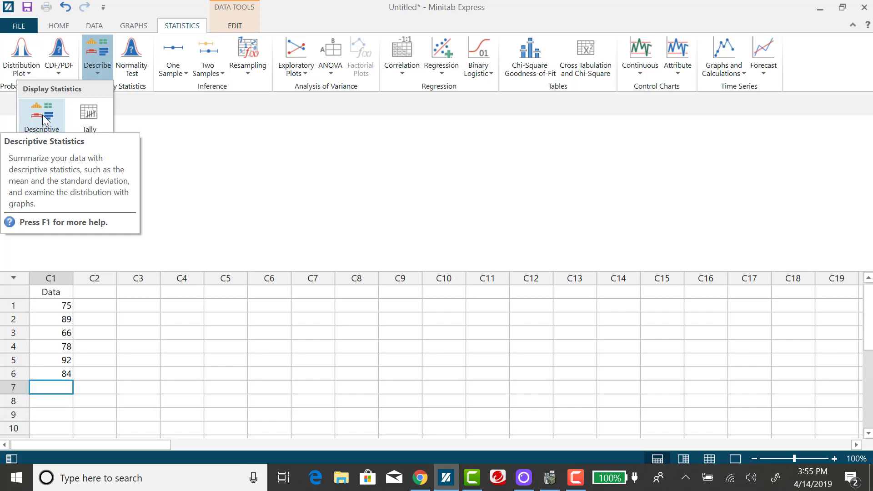
click(41, 114)
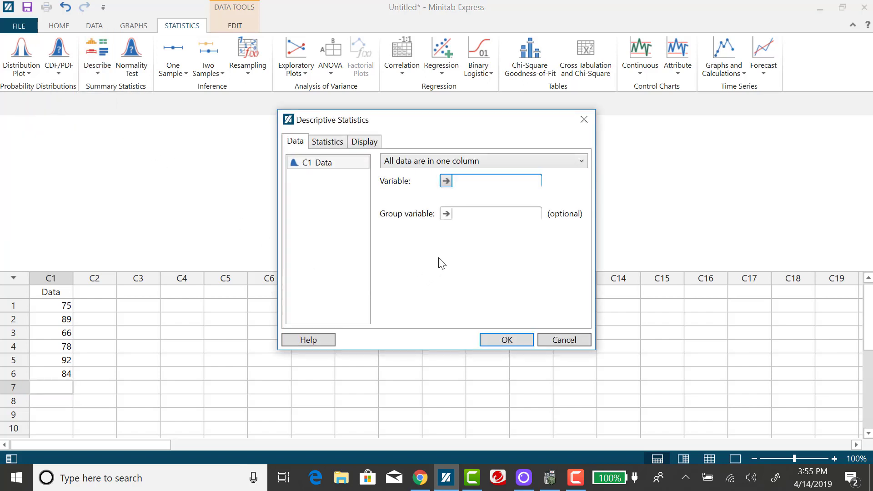
Assign the C1 Data column as the variable to summarise
click(500, 180)
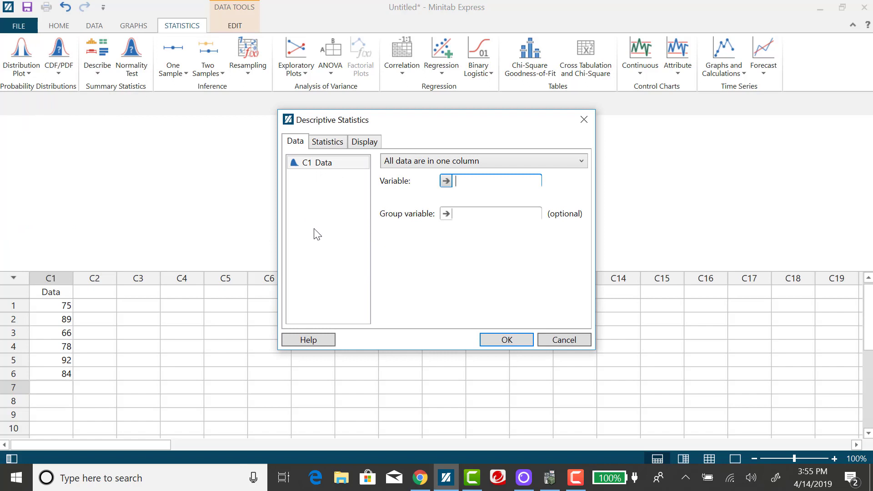
mouse_move(320, 226)
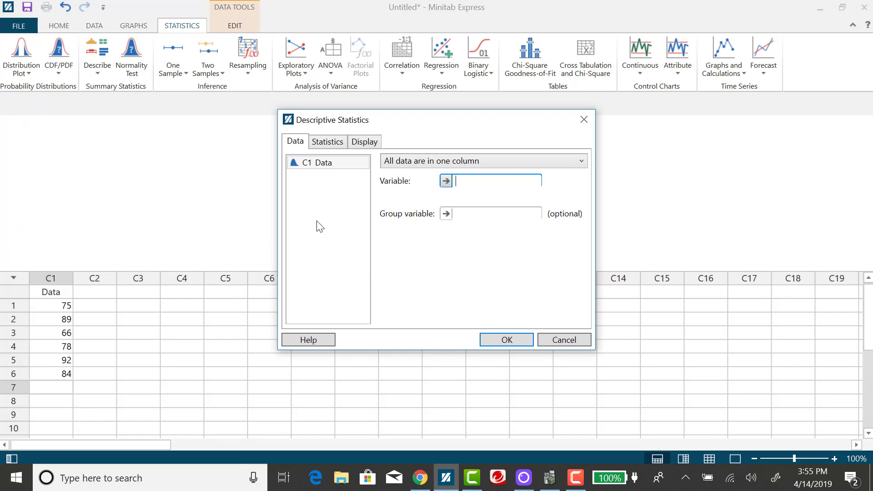
mouse_move(329, 184)
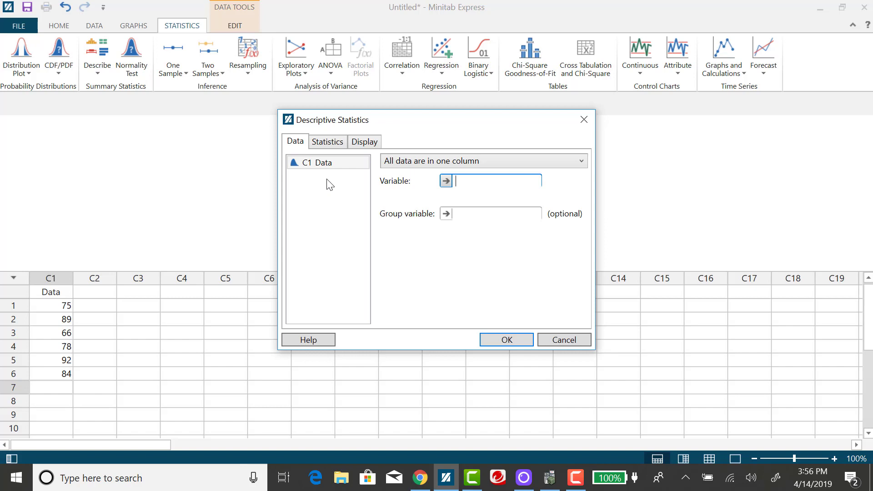
click(325, 162)
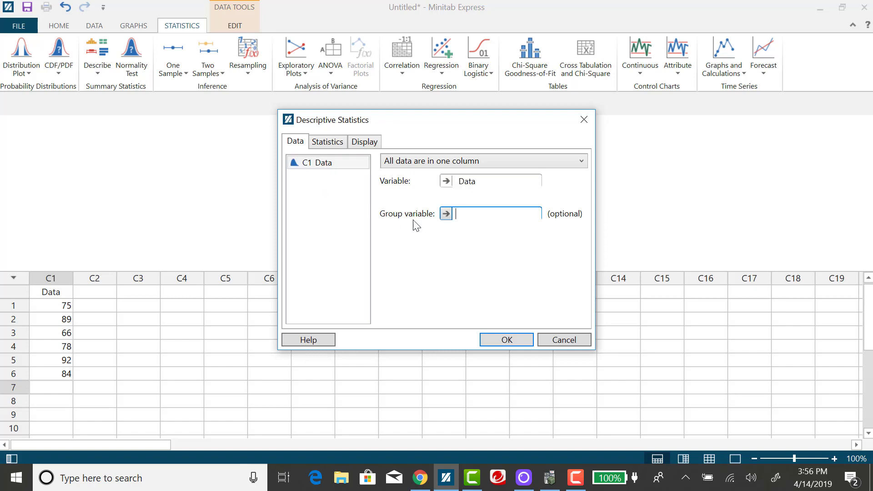
mouse_move(478, 196)
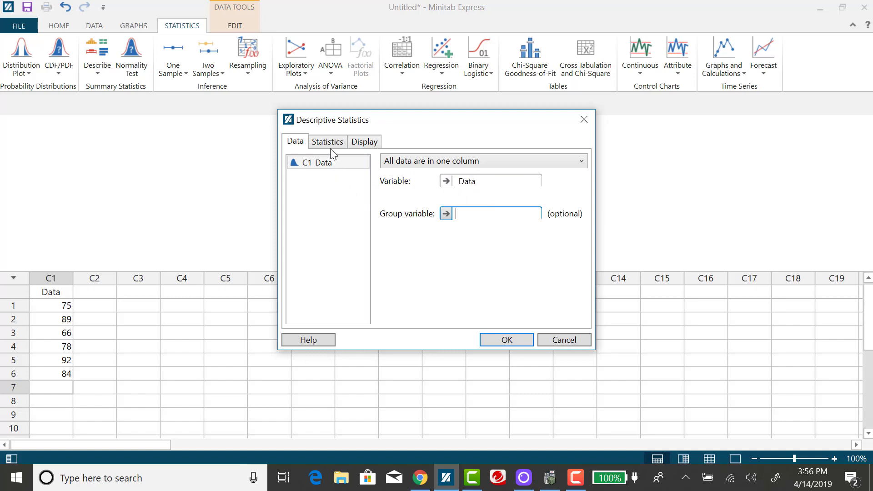
click(327, 141)
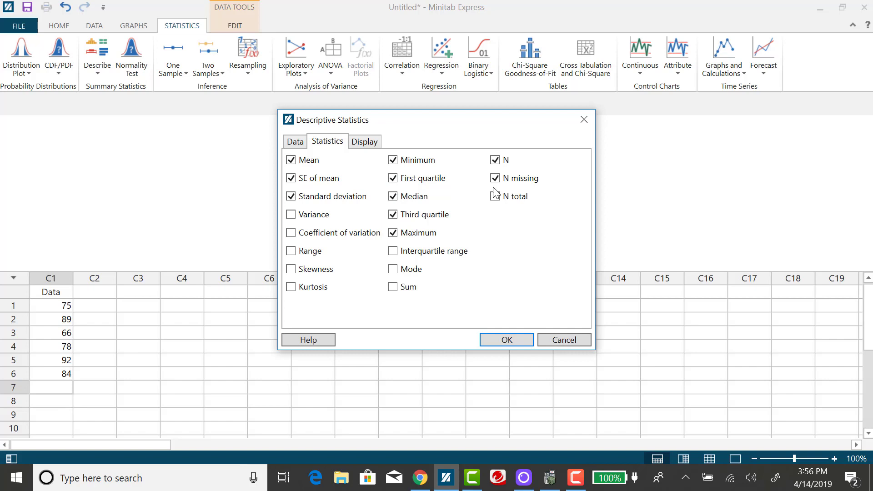
Turn off the remaining statistics, including N missing, leaving only Mean selected
click(495, 196)
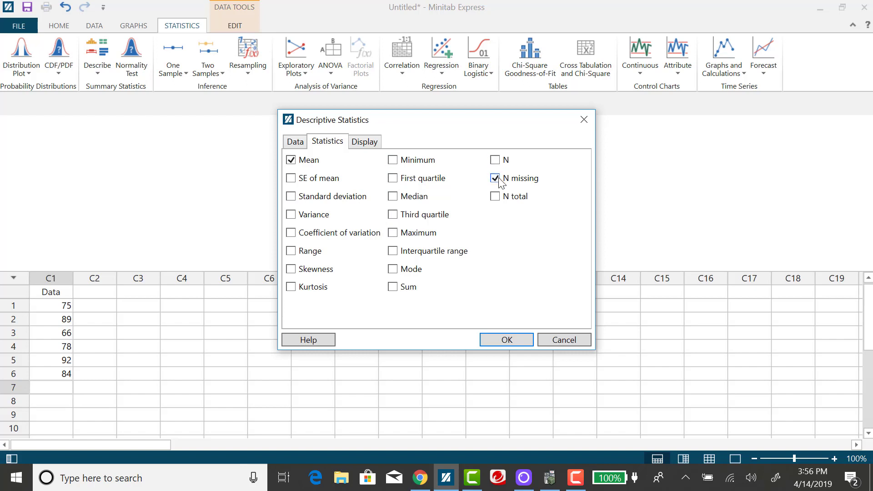
click(494, 178)
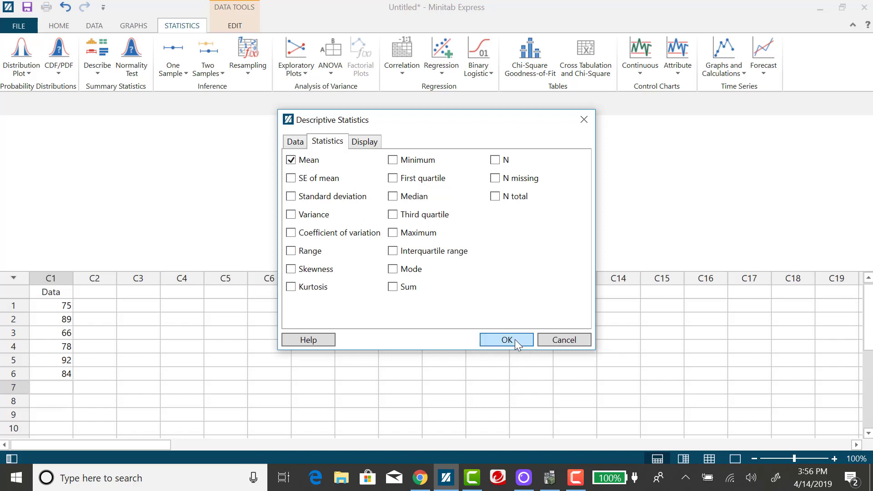
Run the analysis, producing output reporting a mean of 80.667 for Data
click(506, 340)
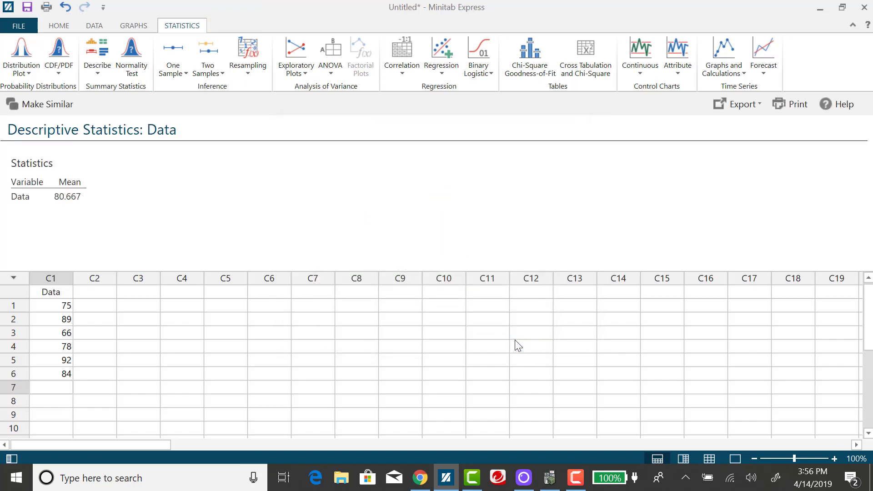
mouse_move(80, 205)
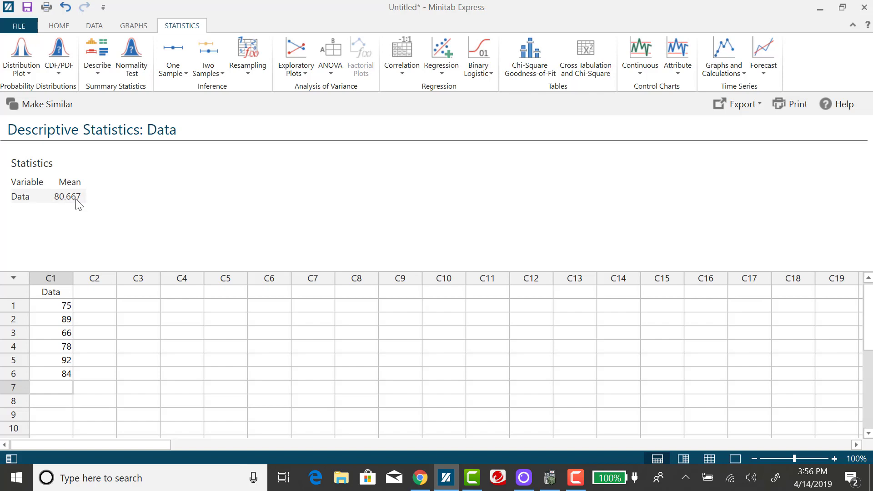
mouse_move(207, 207)
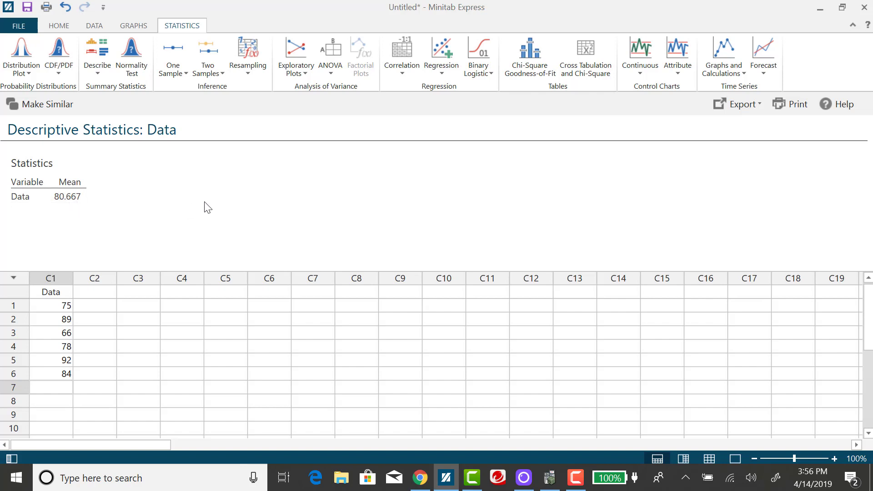